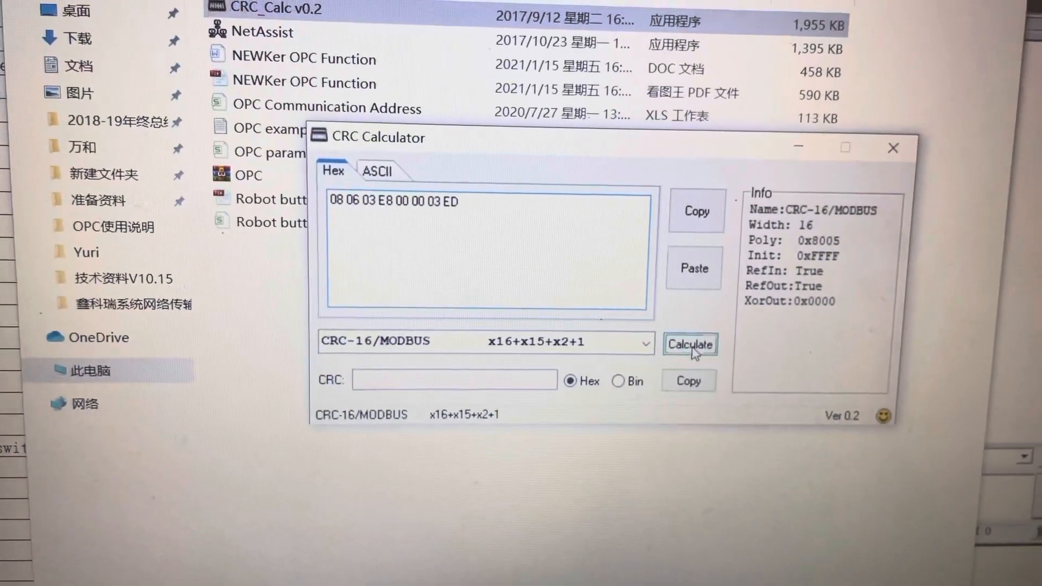
Step: Calculate the CRC-16/MODBUS checksum for frame 08 06 03 E8 00 00 03 ED
left_click(690, 344)
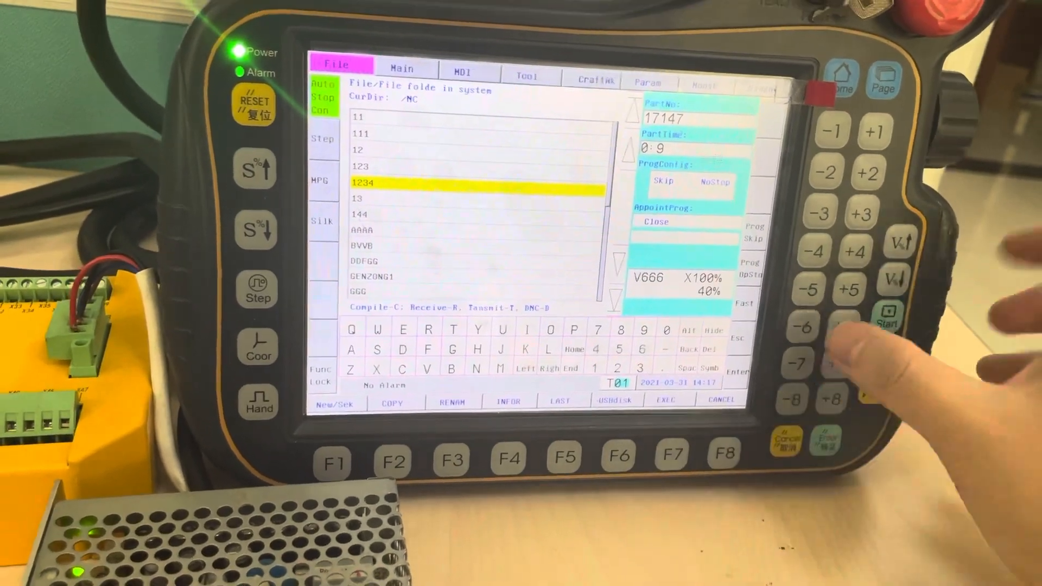
Step: Load program 1234 from the system directory onto the teach pendant's main screen
left_click(404, 69)
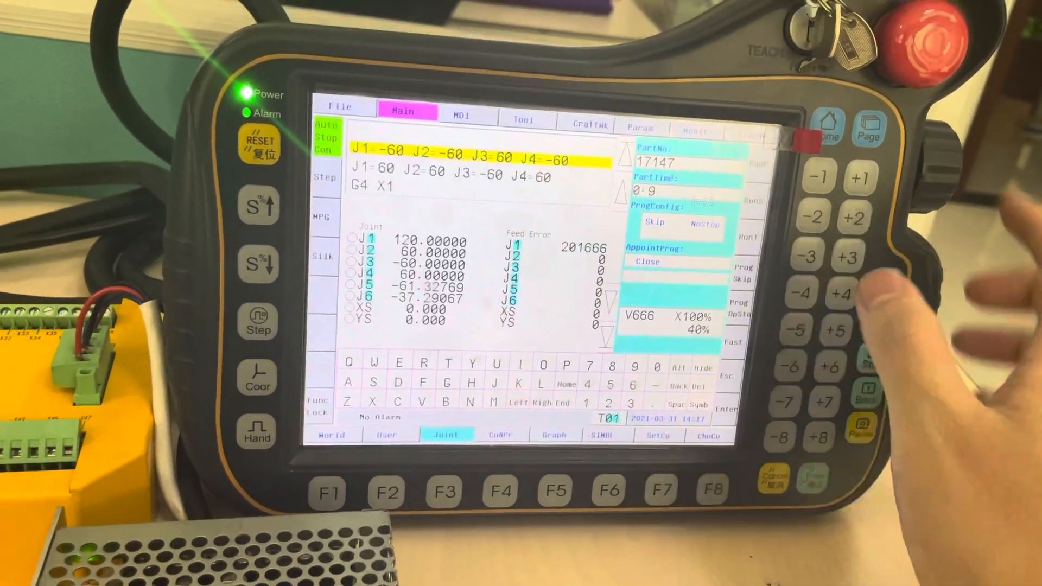